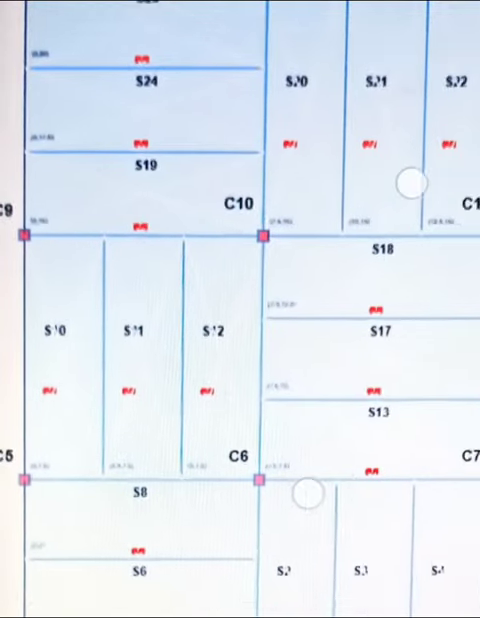
scroll(down, 3)
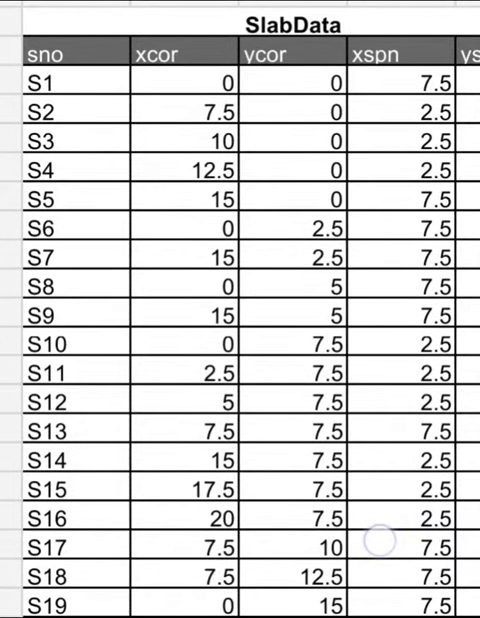
scroll(right, 3)
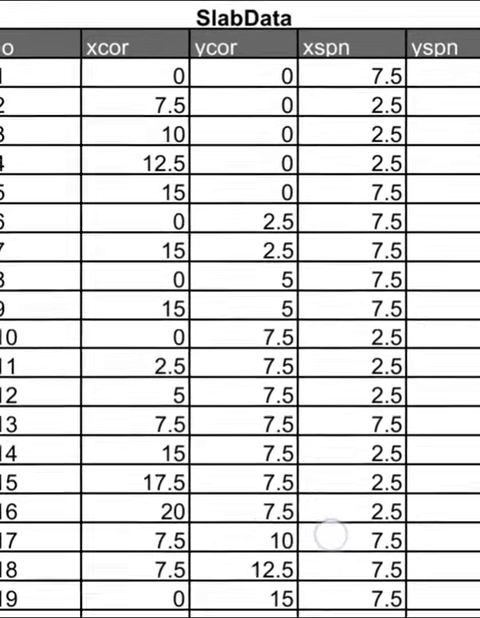